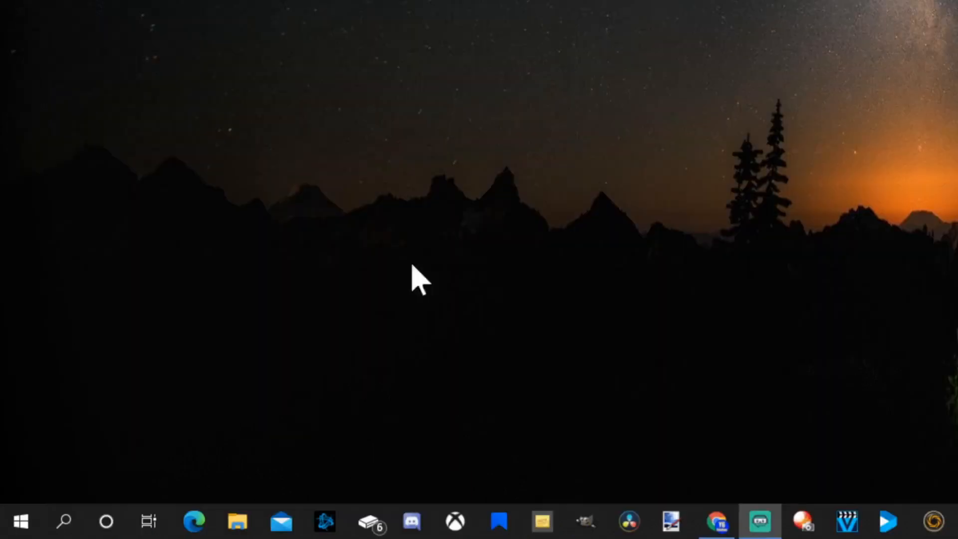
# Search Windows for 'dx' to find the dxdiag diagnostics tool
pyautogui.click(64, 520)
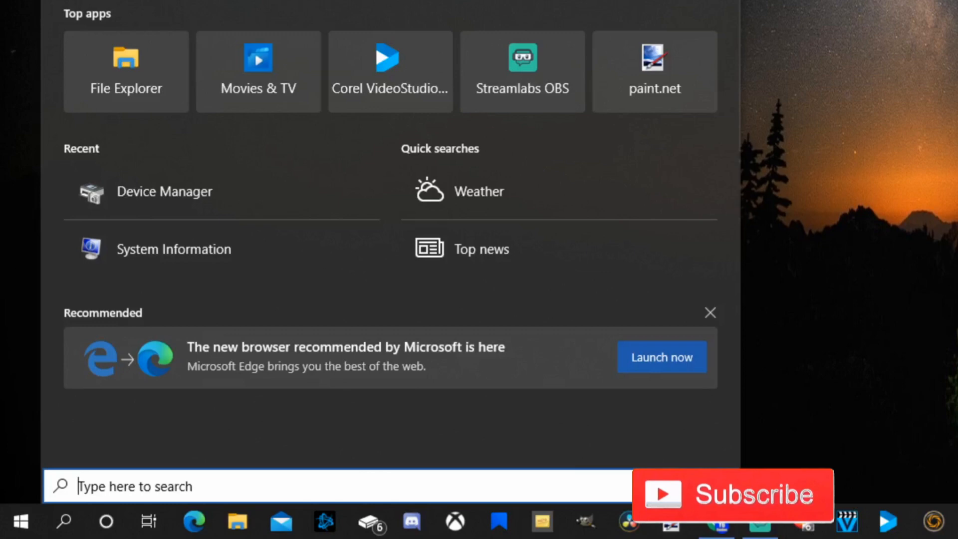
pyautogui.write('dx')
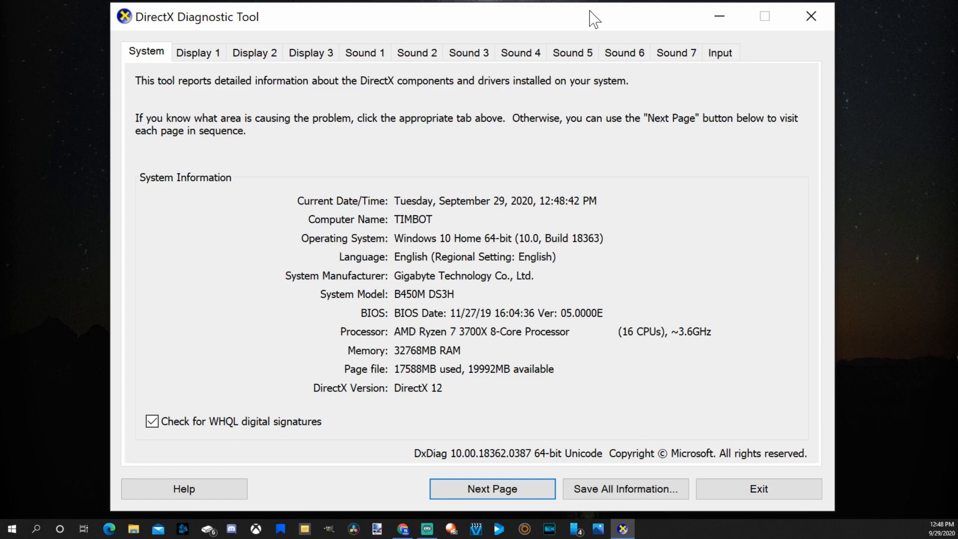
pyautogui.moveTo(155, 149)
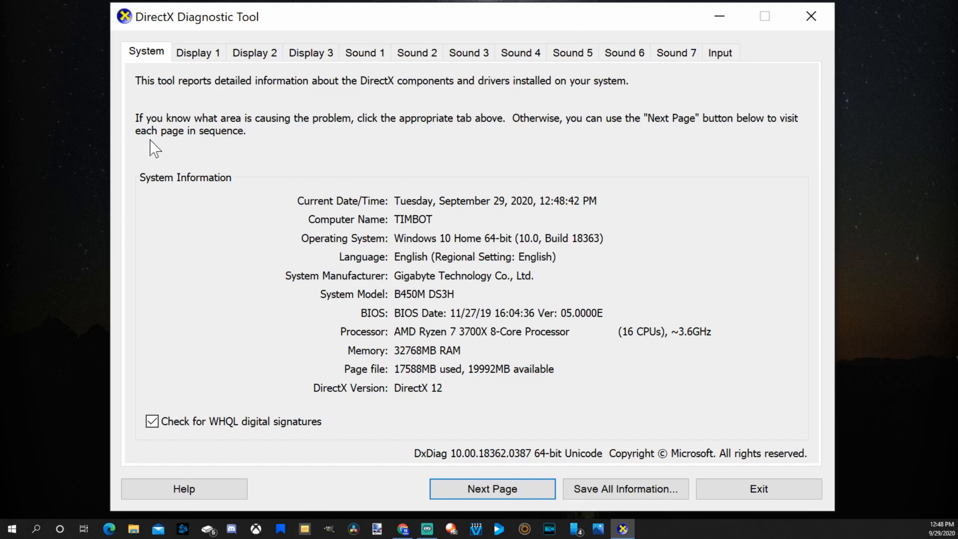
pyautogui.moveTo(265, 199)
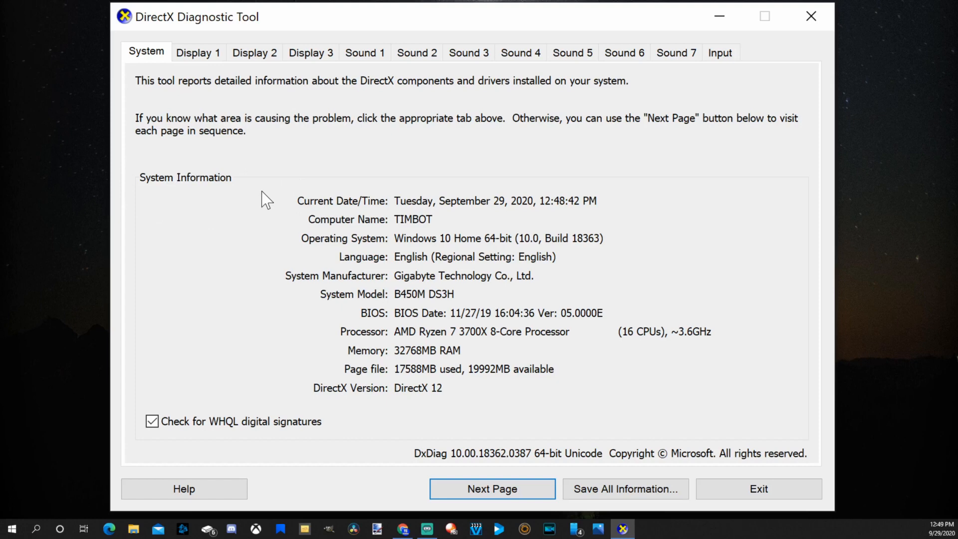
pyautogui.moveTo(274, 303)
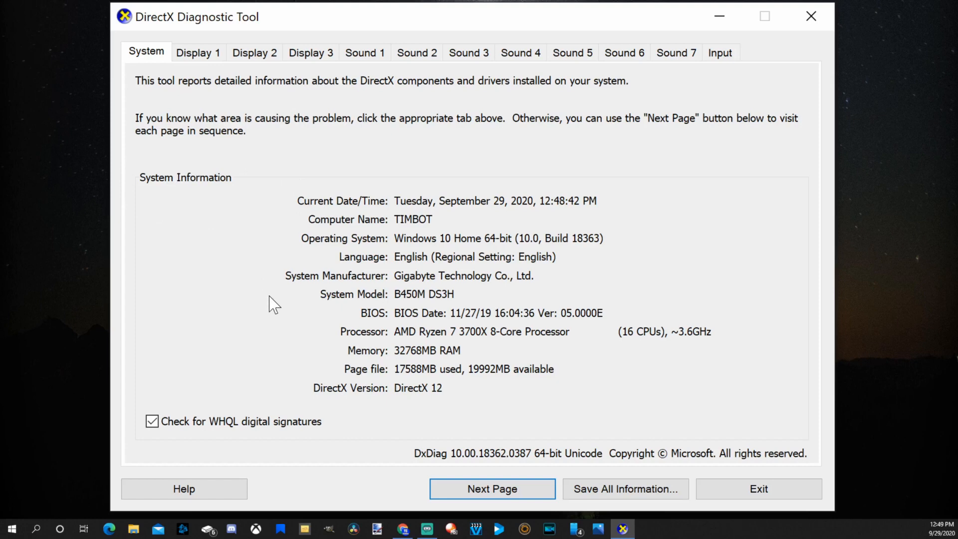
pyautogui.moveTo(350, 377)
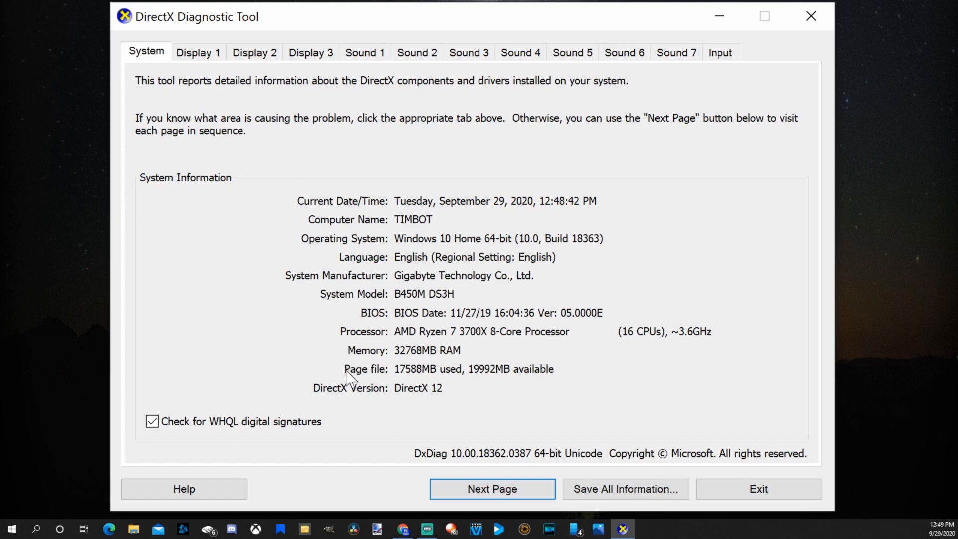
pyautogui.moveTo(197, 53)
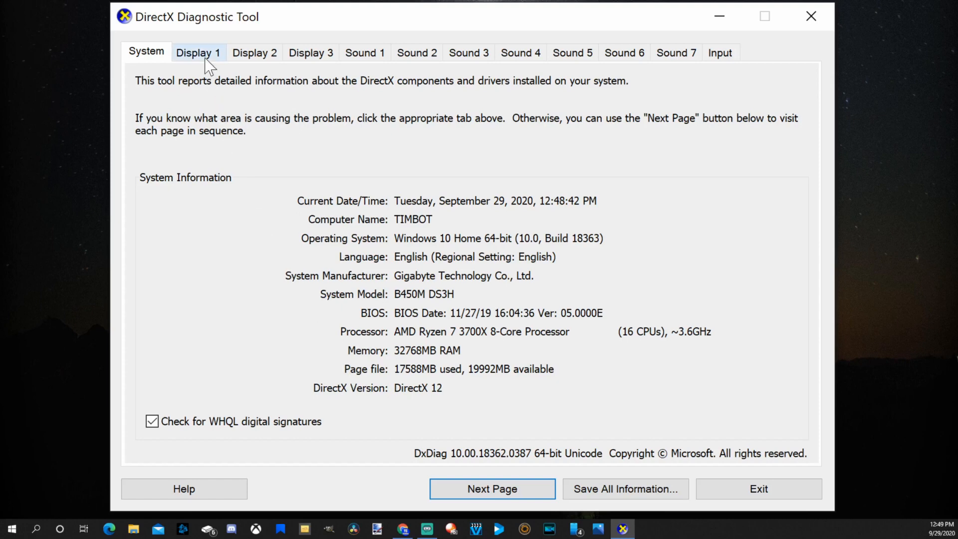
# Show Display 1 device details down to the 3840 x 2160 60Hz mode, monitor and HDR support
pyautogui.click(197, 52)
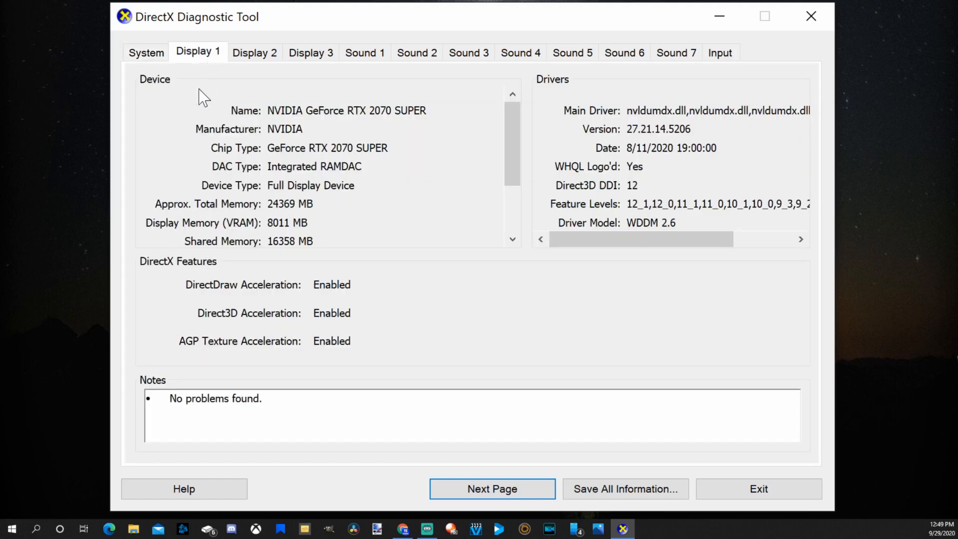
pyautogui.moveTo(253, 121)
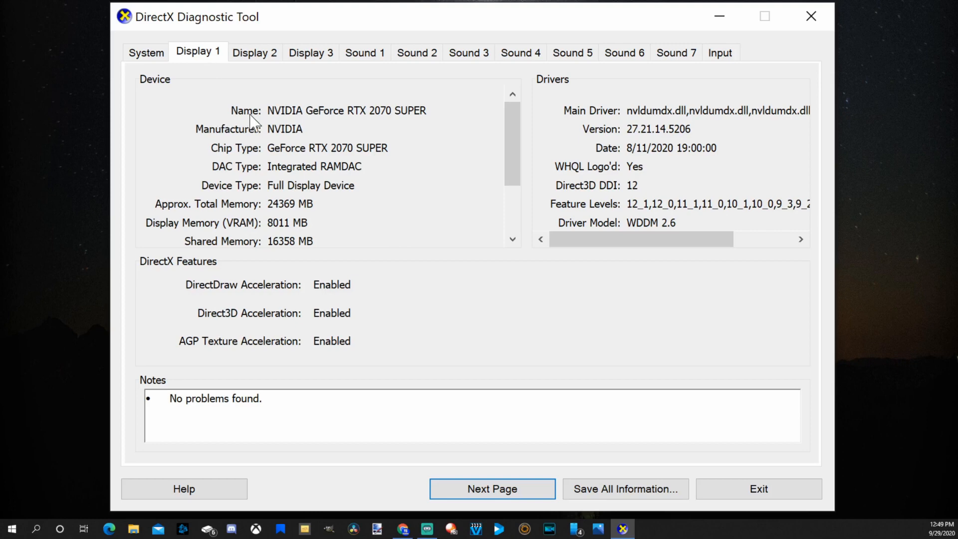
pyautogui.moveTo(347, 130)
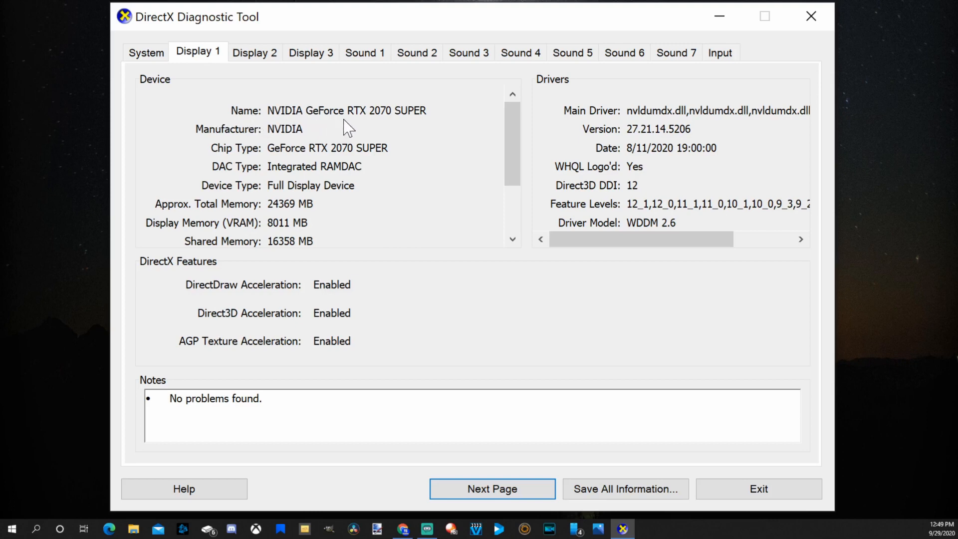
pyautogui.moveTo(356, 133)
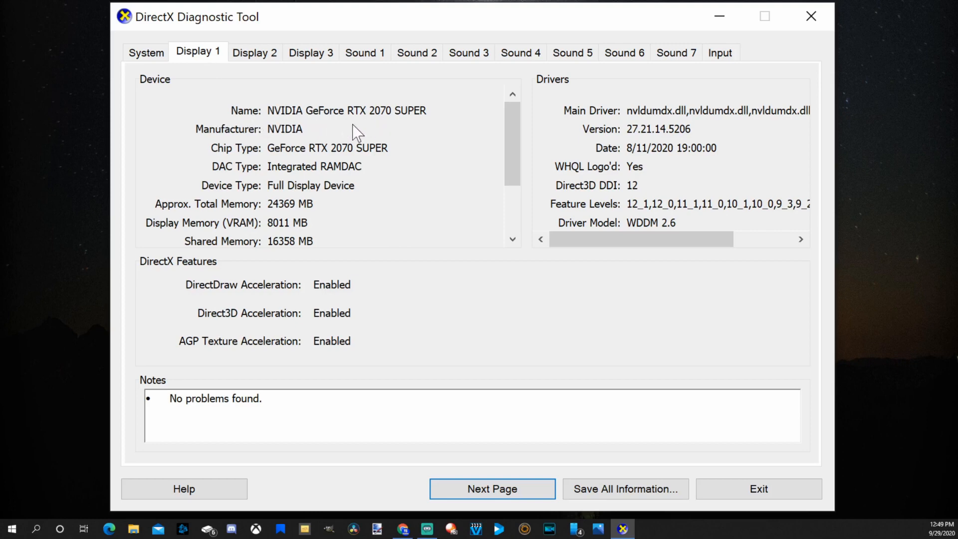
pyautogui.moveTo(242, 180)
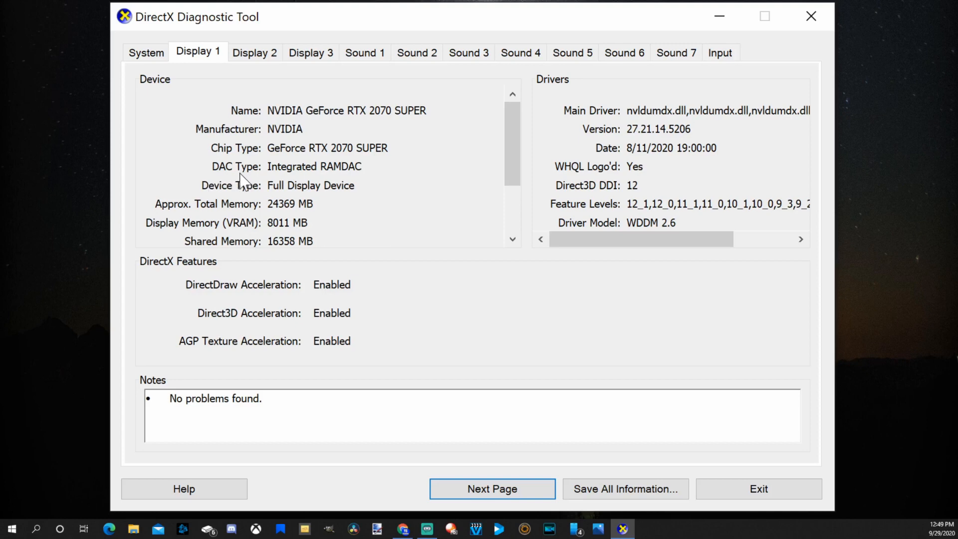
pyautogui.moveTo(171, 218)
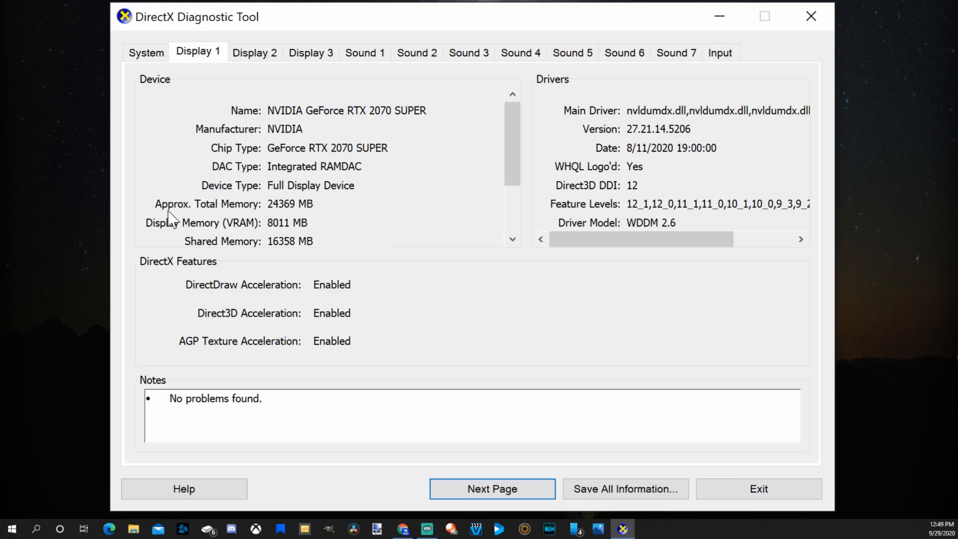
pyautogui.moveTo(278, 215)
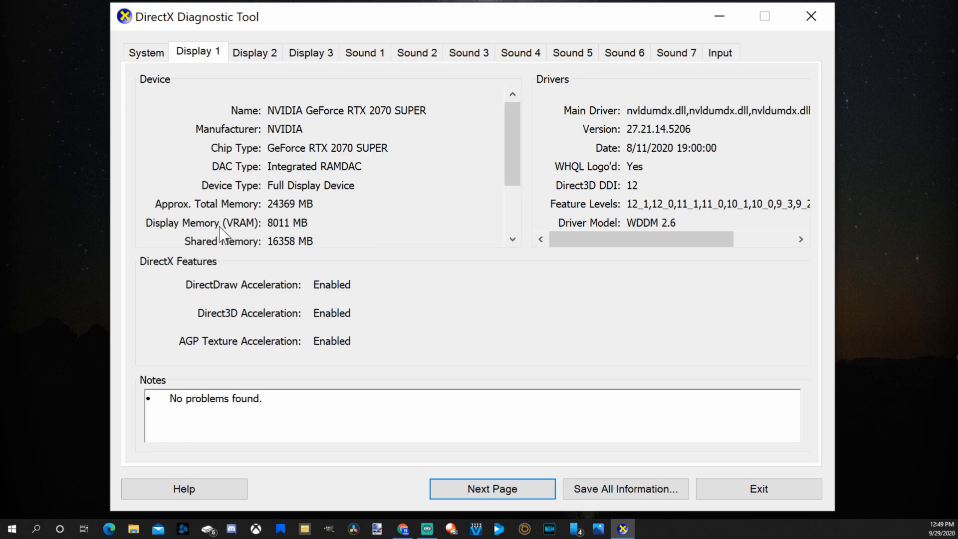
pyautogui.moveTo(234, 256)
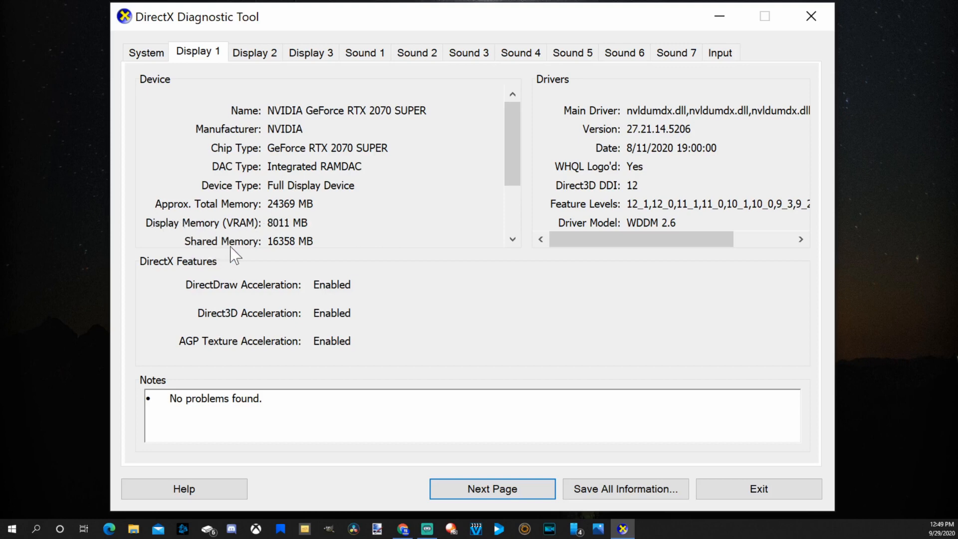
pyautogui.scroll(-3)
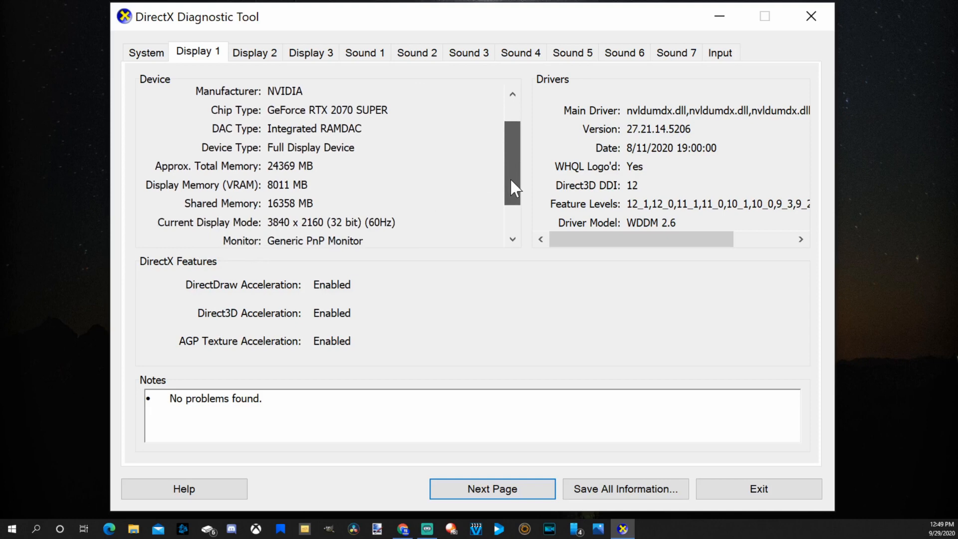
pyautogui.scroll(-3)
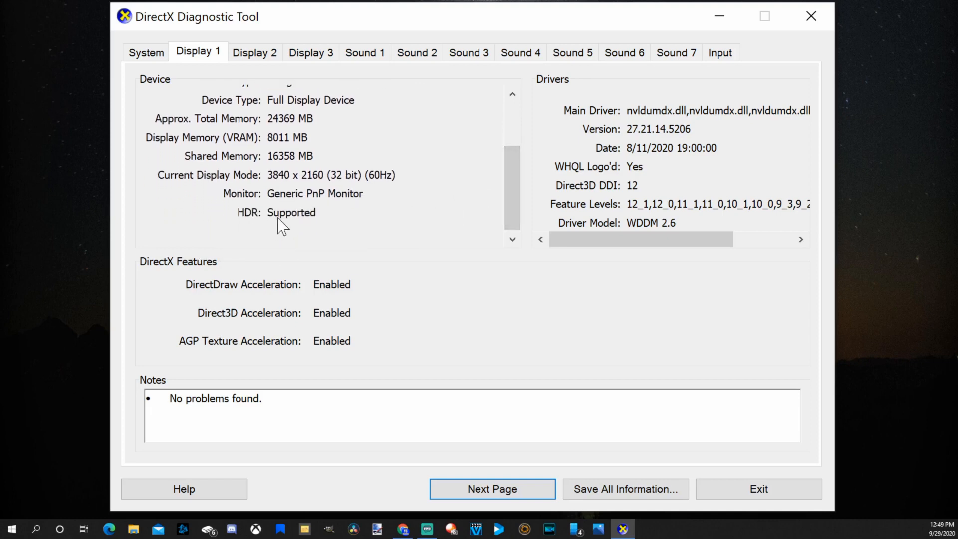
pyautogui.moveTo(562, 128)
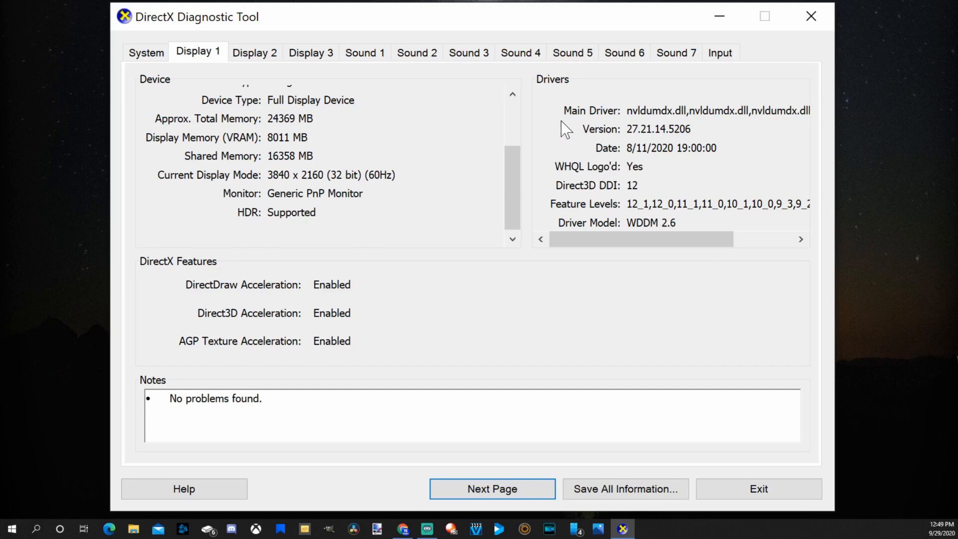
pyautogui.moveTo(592, 162)
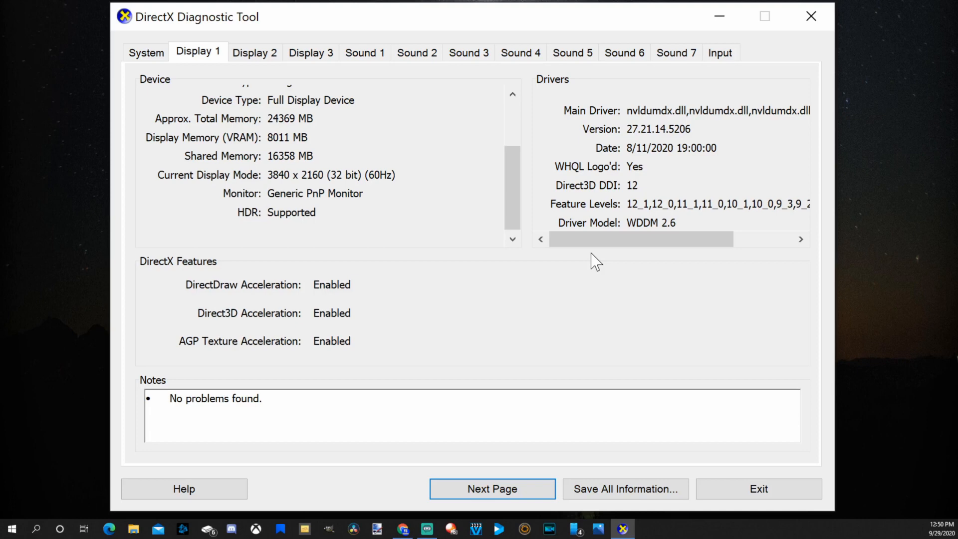
pyautogui.moveTo(618, 238)
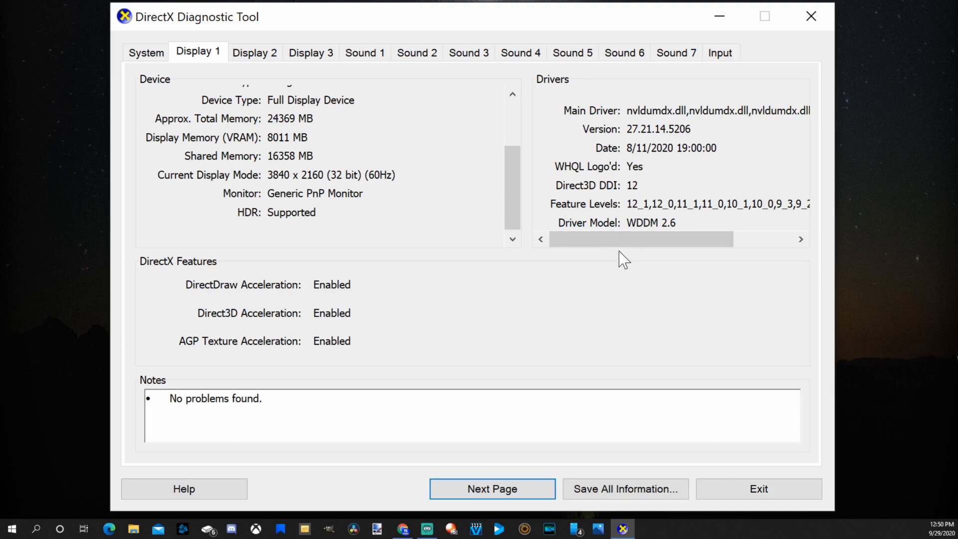
pyautogui.moveTo(810, 16)
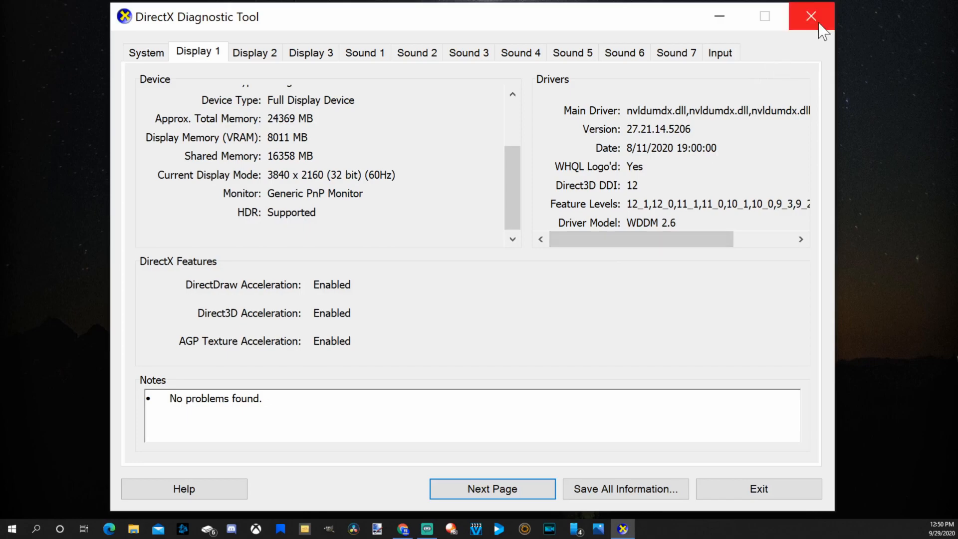
# Close the DirectX Diagnostic Tool to reveal the GPU-Z download page in Chrome
pyautogui.click(810, 16)
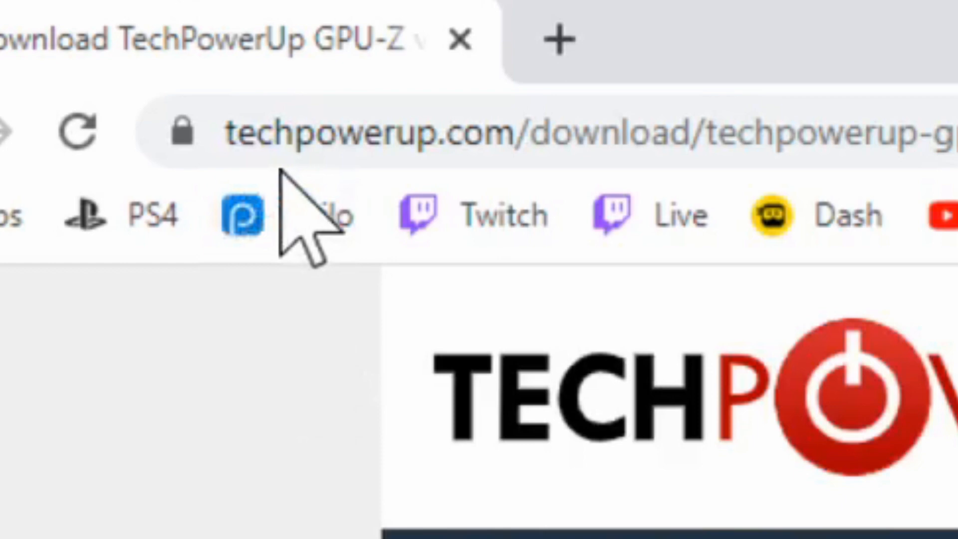
pyautogui.moveTo(300, 219)
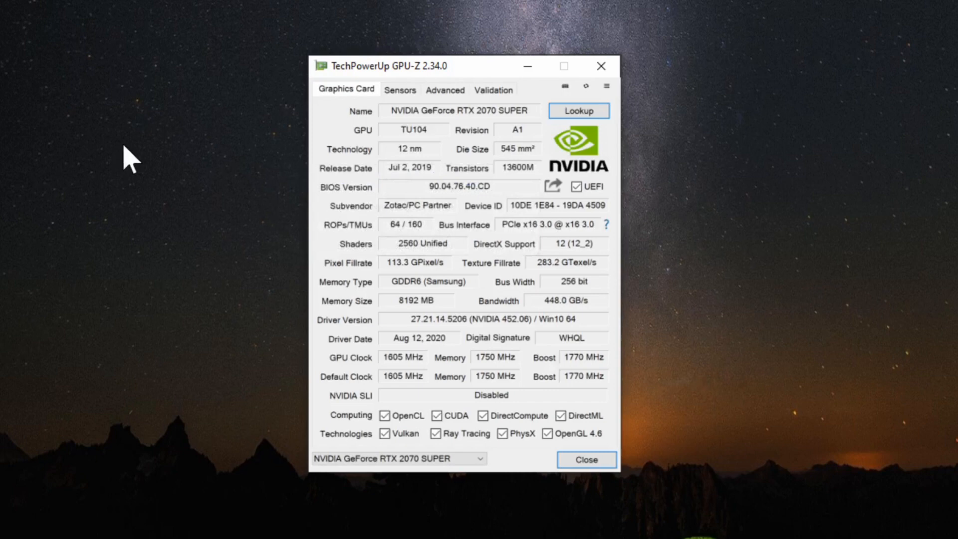
pyautogui.moveTo(366, 190)
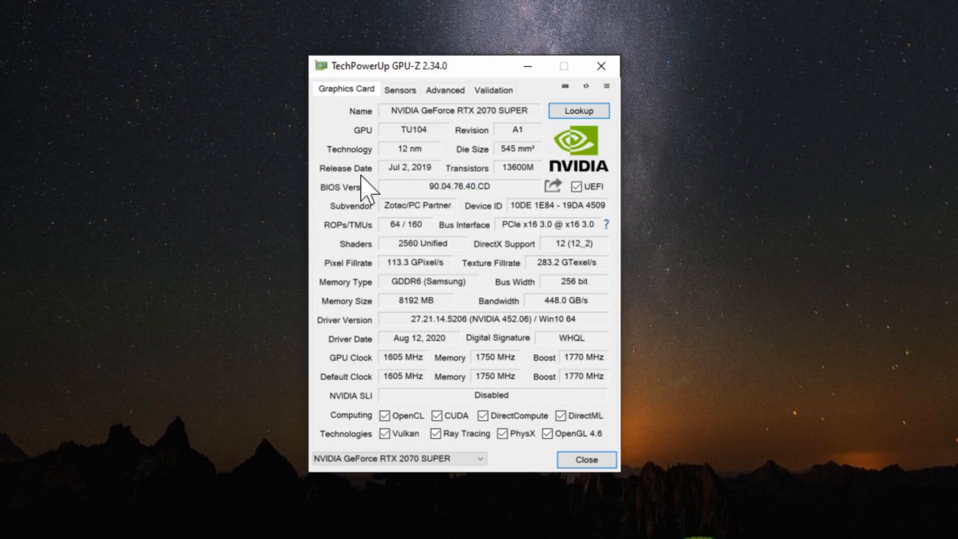
pyautogui.moveTo(437, 211)
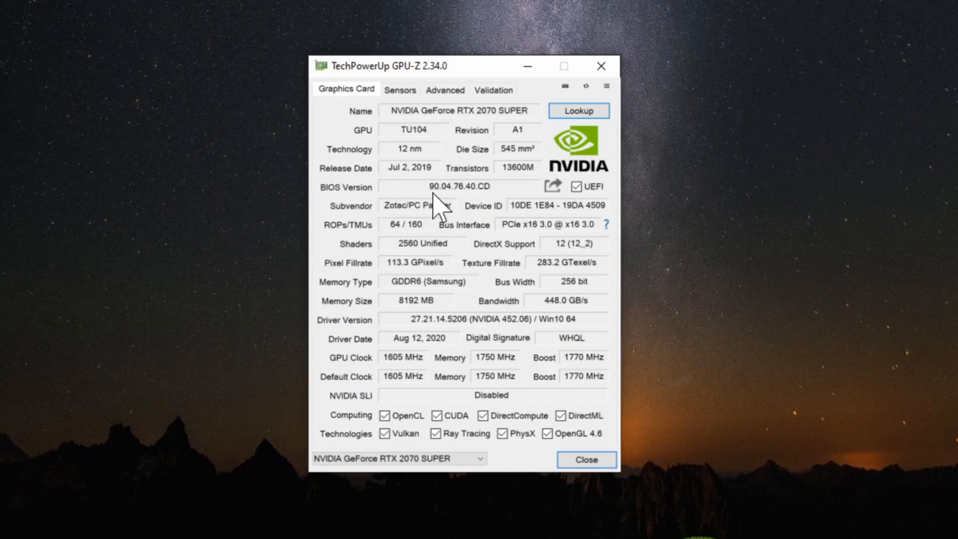
pyautogui.moveTo(387, 301)
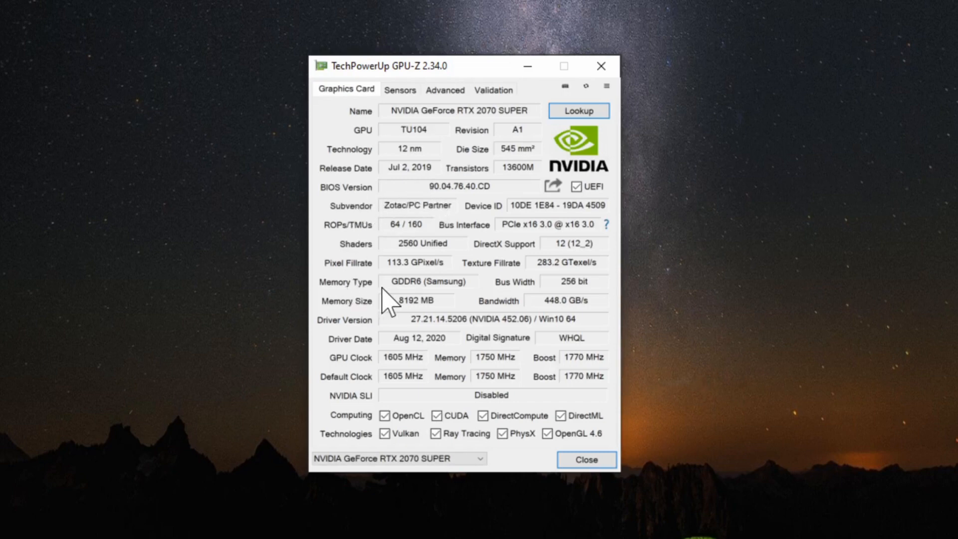
pyautogui.moveTo(348, 323)
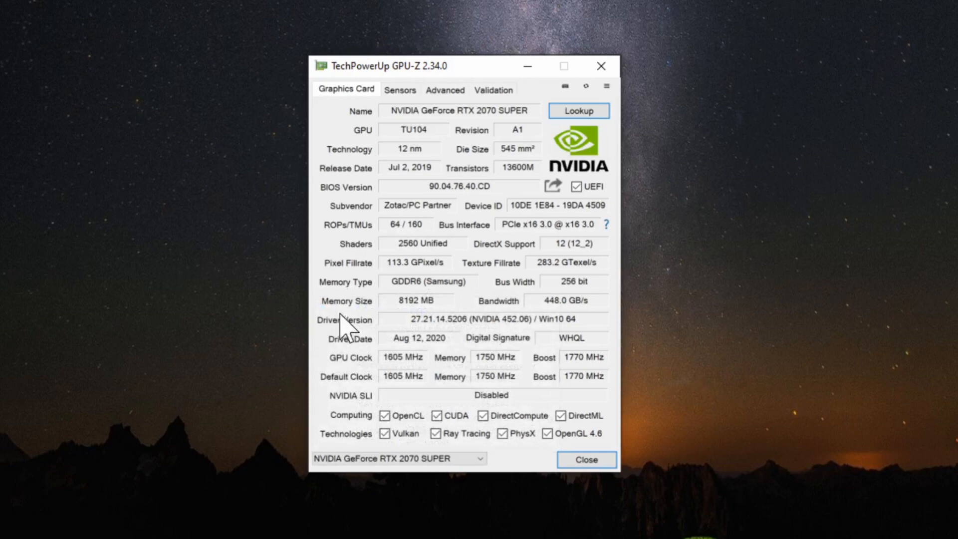
pyautogui.moveTo(350, 386)
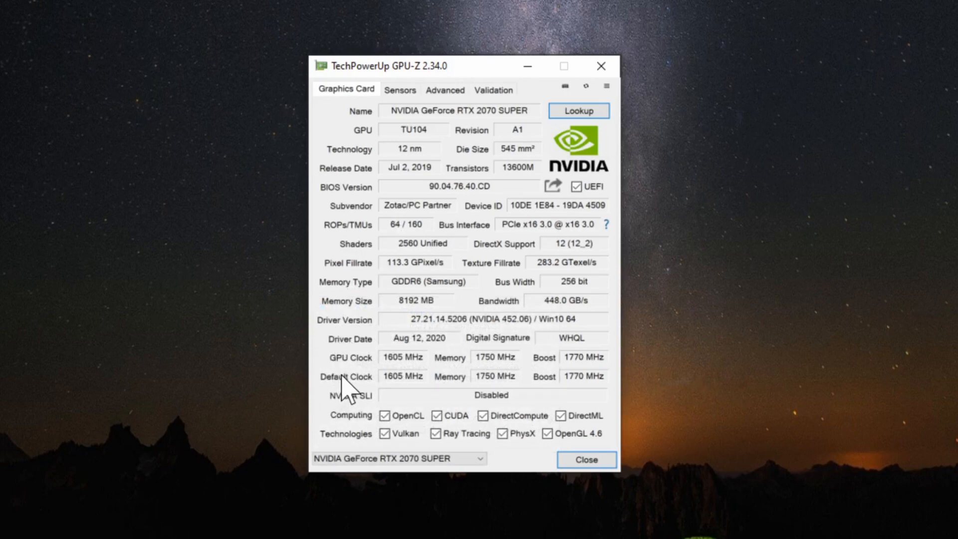
pyautogui.moveTo(350, 400)
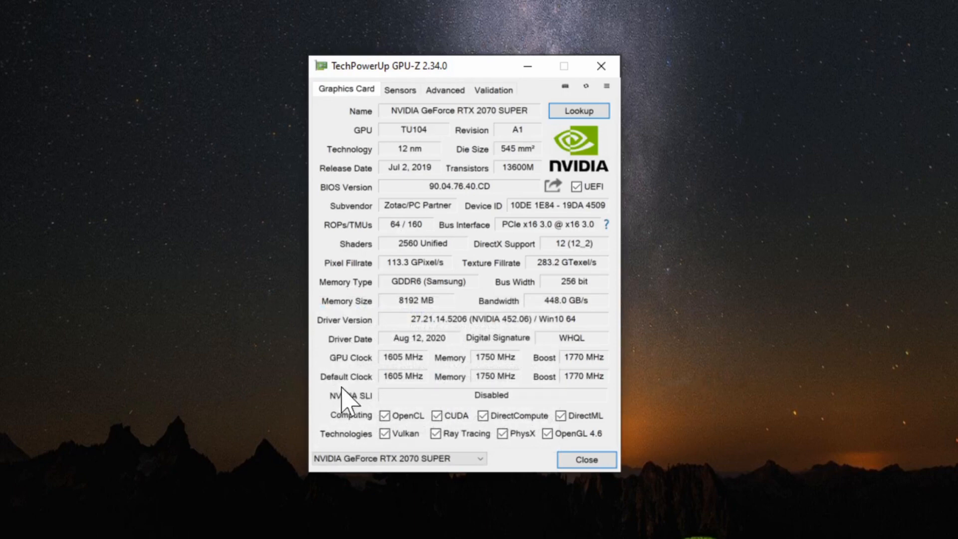
pyautogui.moveTo(515, 382)
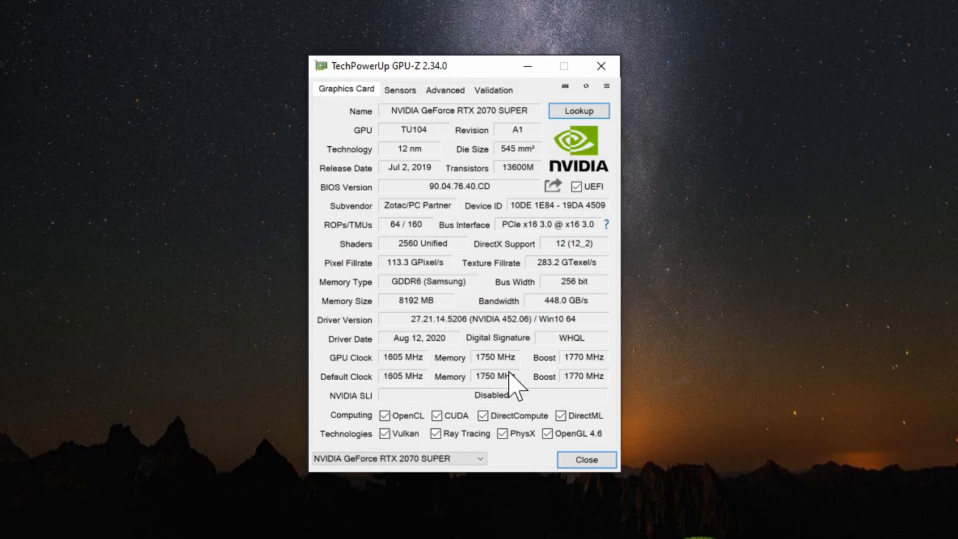
pyautogui.moveTo(587, 311)
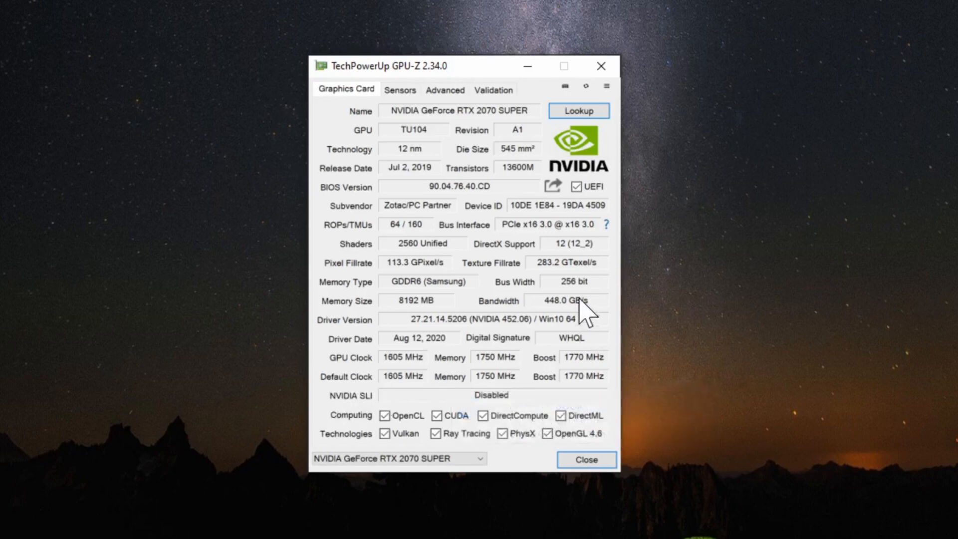
pyautogui.moveTo(417, 171)
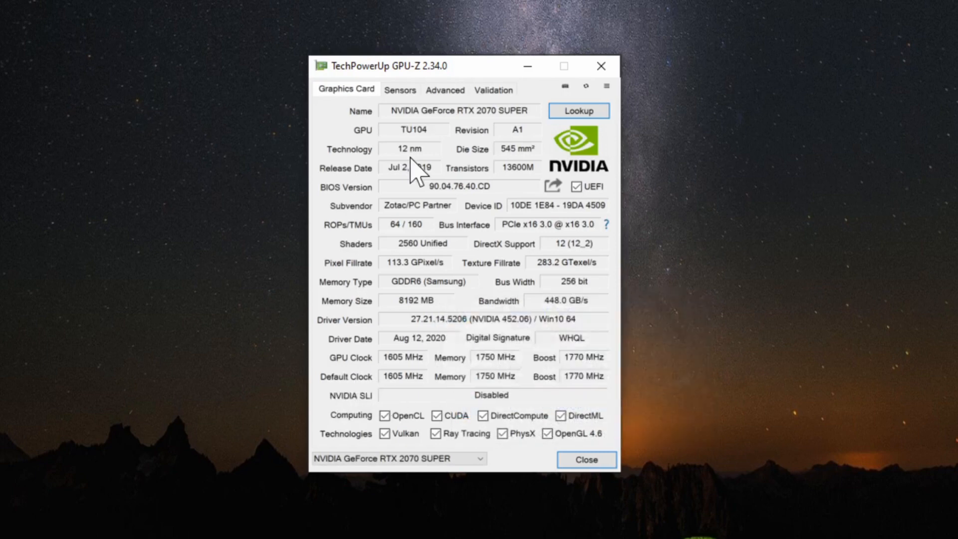
# Switch GPU-Z to the RTX 2070 SUPER's live Sensors readings
pyautogui.click(399, 90)
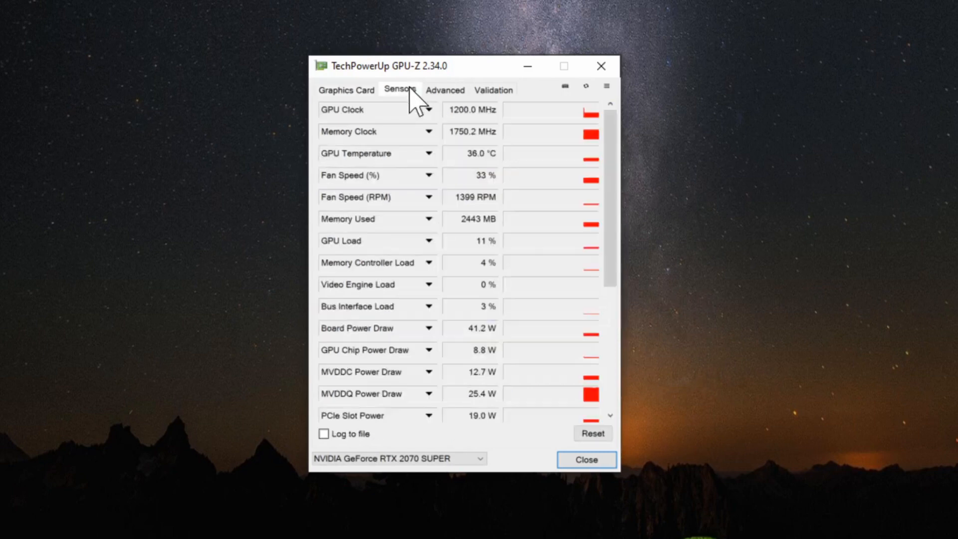
pyautogui.moveTo(394, 202)
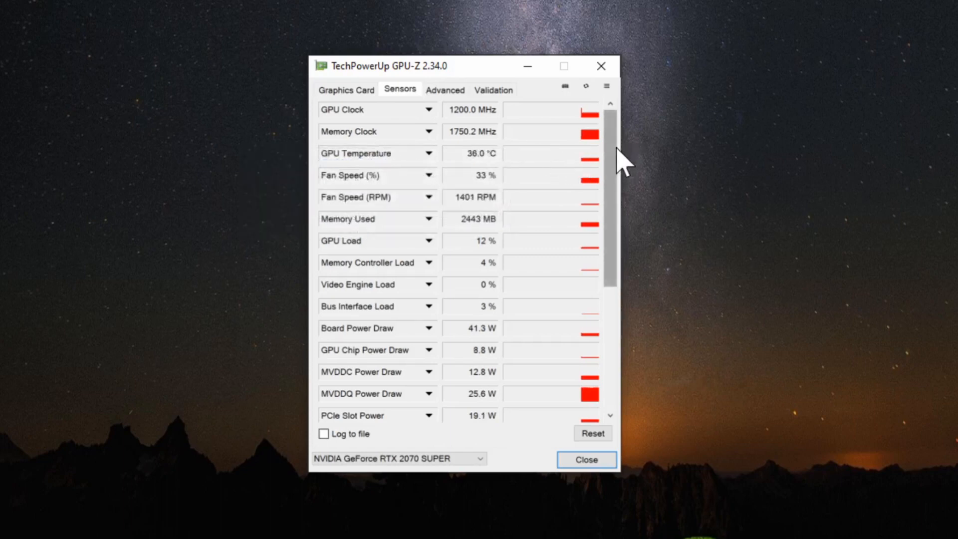
# Scroll the sensor list to voltages, power and system memory used, then move to Advanced
pyautogui.scroll(-3)
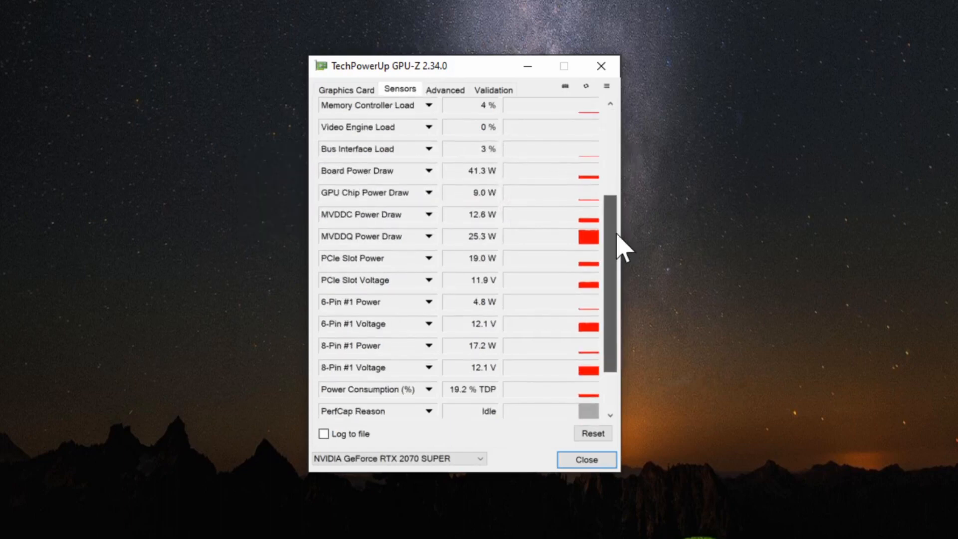
pyautogui.scroll(-3)
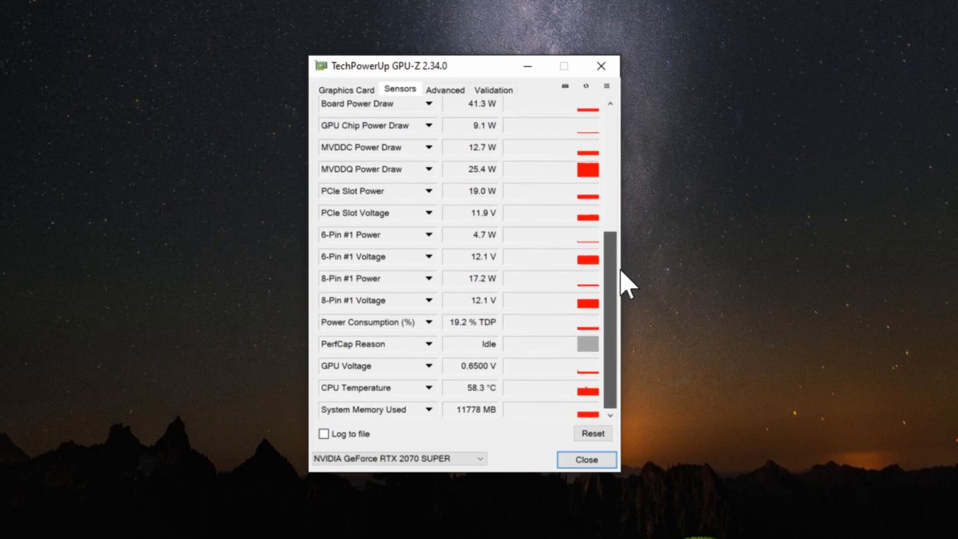
pyautogui.moveTo(461, 404)
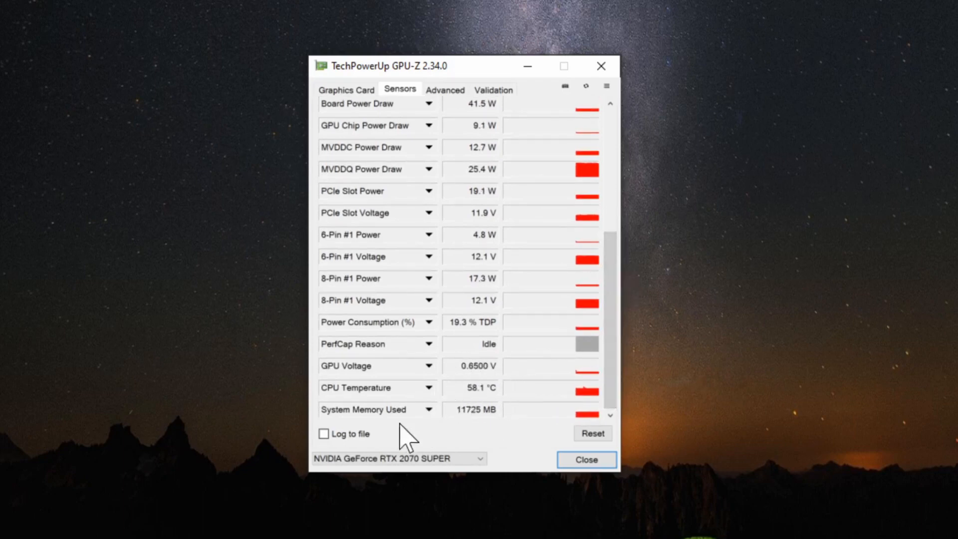
pyautogui.click(444, 90)
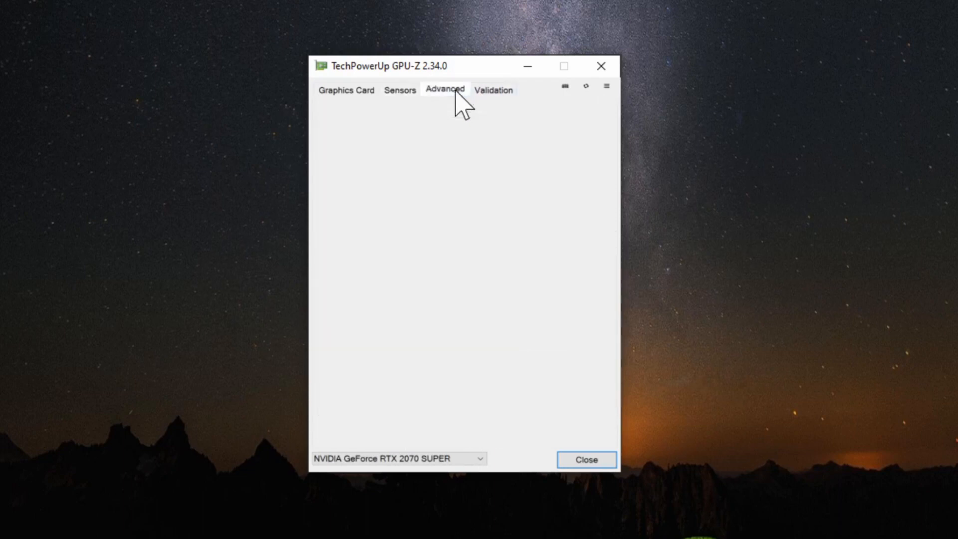
# Review Advanced power/temperature limits and monitor details, then return to the Graphics Card overview
pyautogui.click(444, 89)
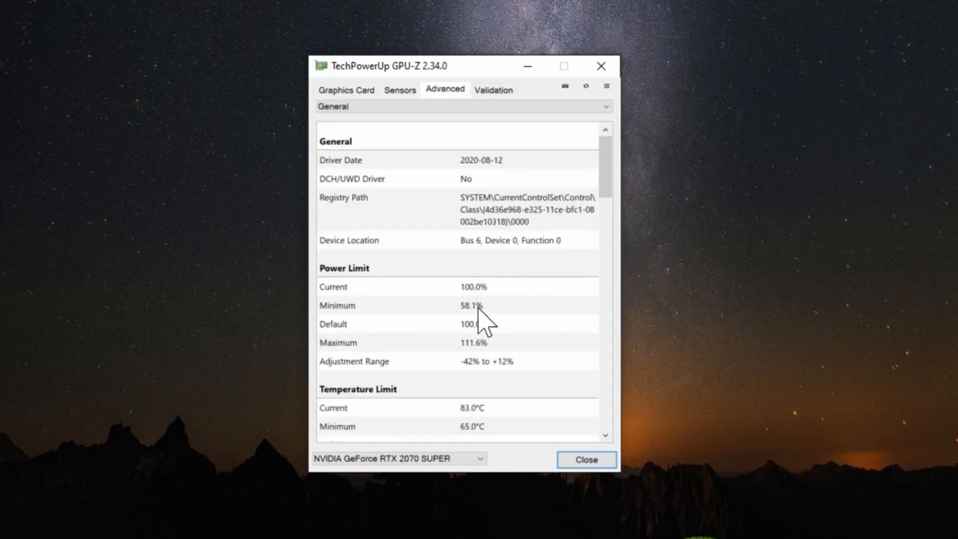
pyautogui.scroll(-3)
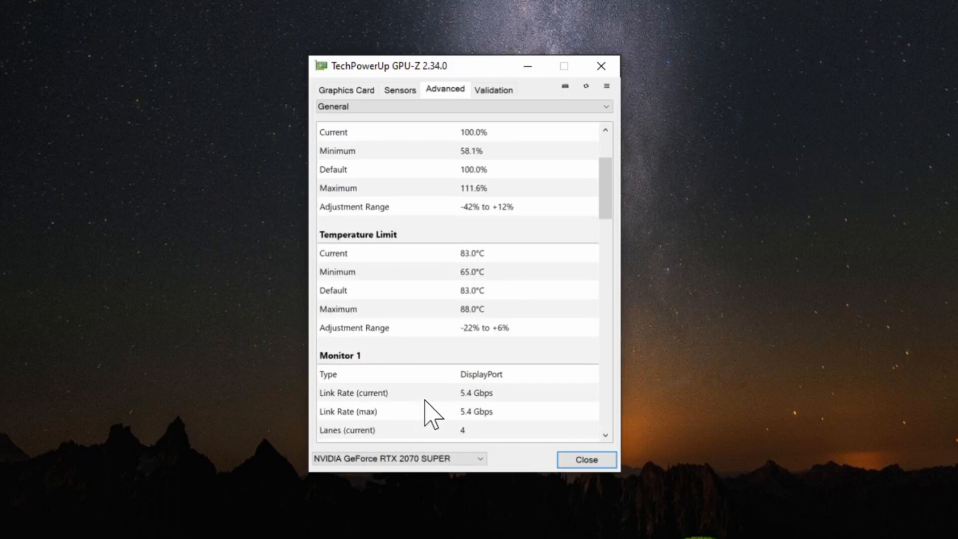
pyautogui.scroll(-3)
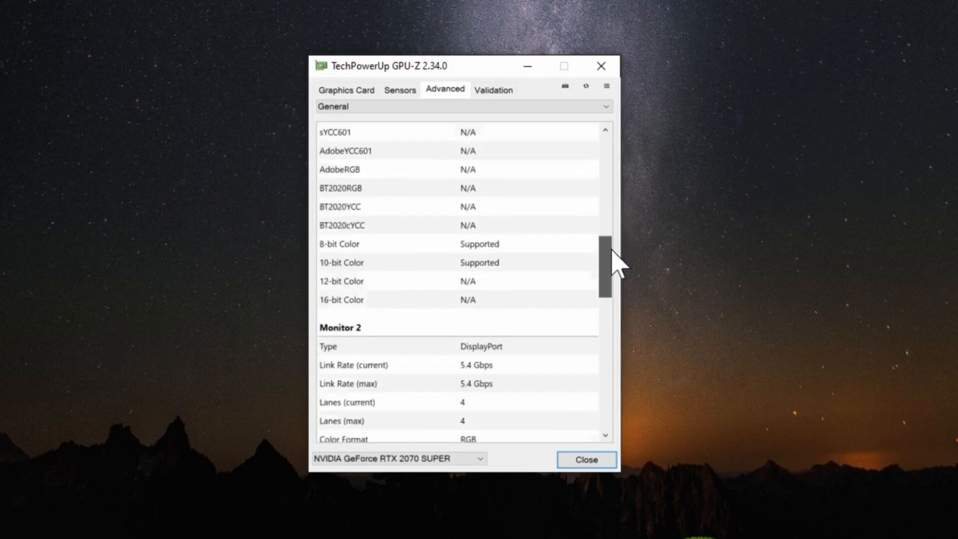
pyautogui.click(346, 88)
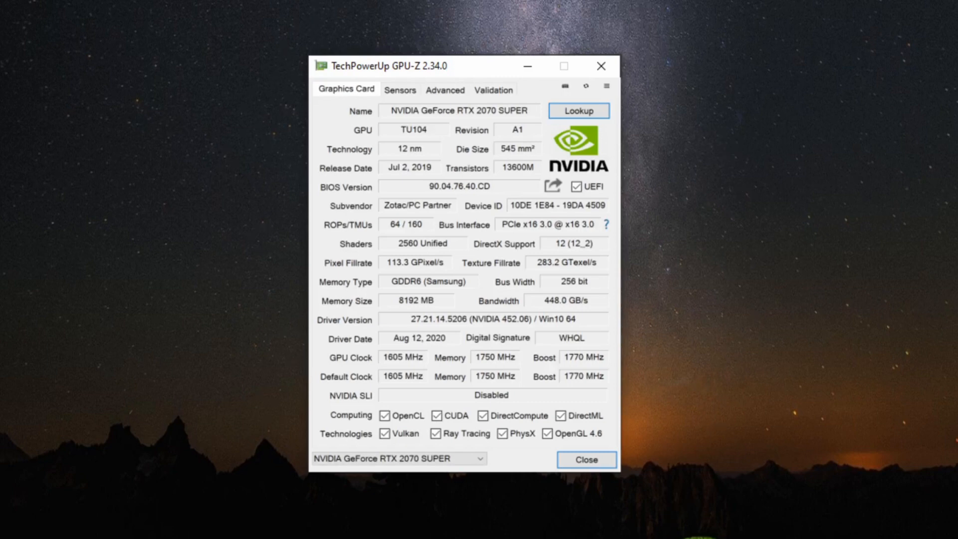
pyautogui.moveTo(672, 522)
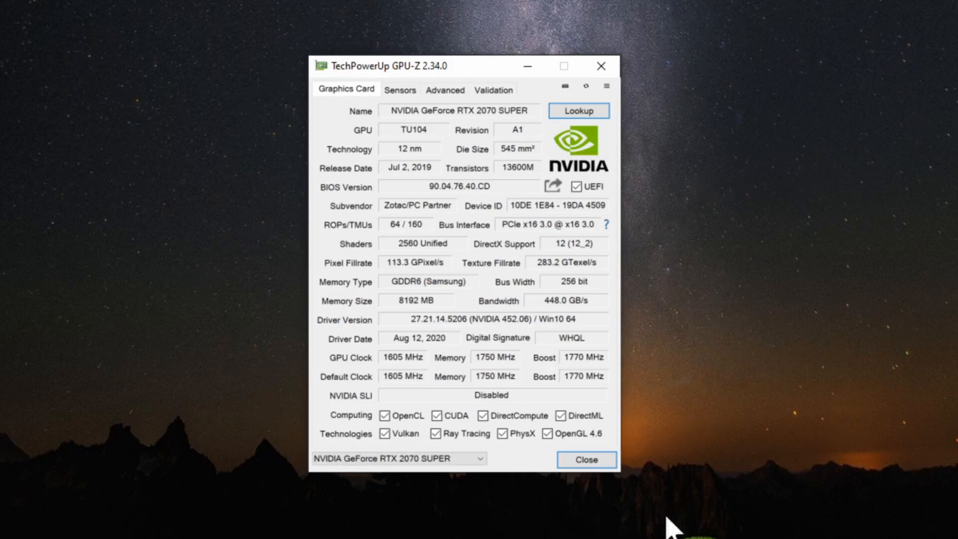
pyautogui.moveTo(281, 431)
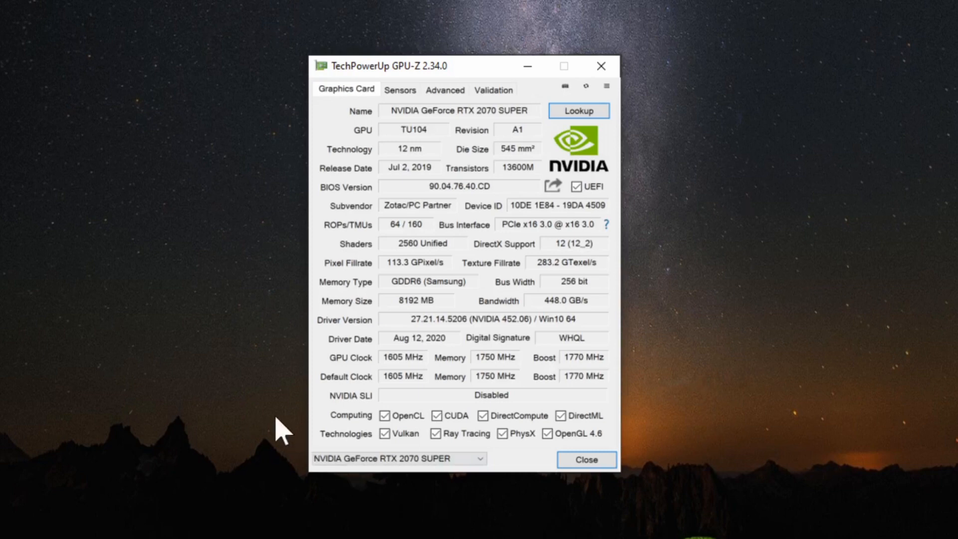